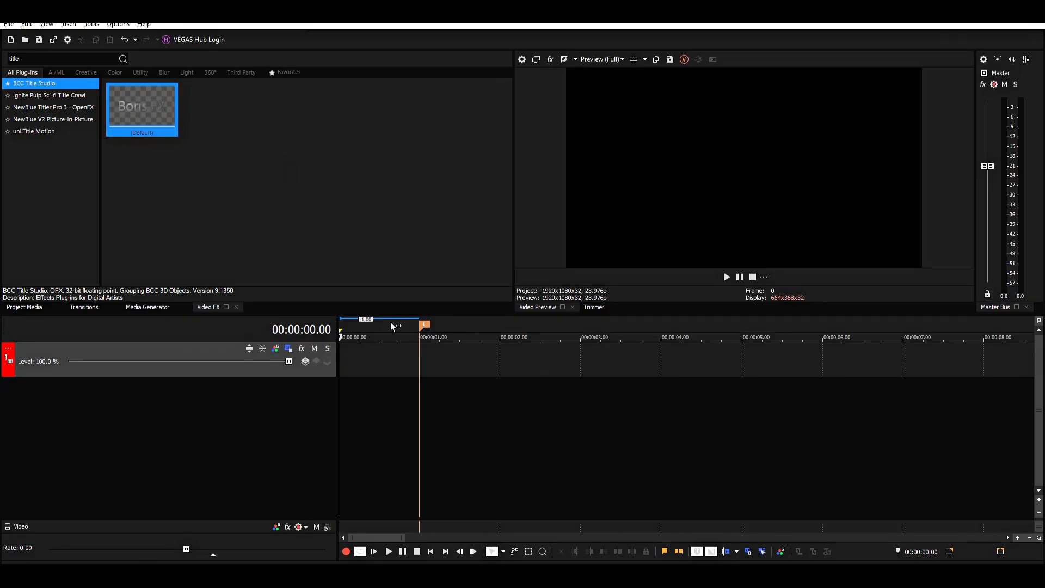
Step: Insert a one-second empty event at the start of the video track
right_click(393, 327)
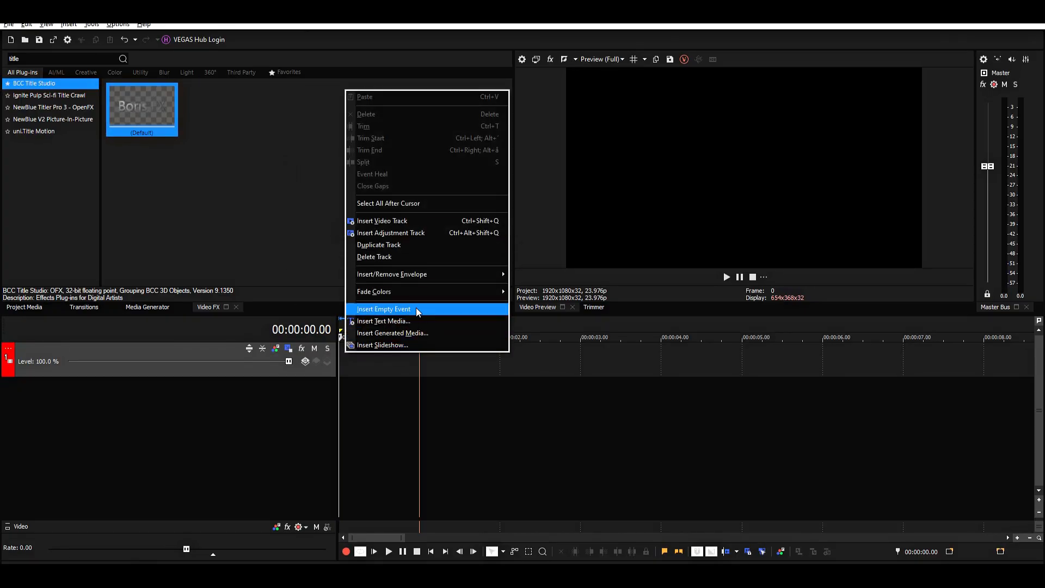
left_click(383, 309)
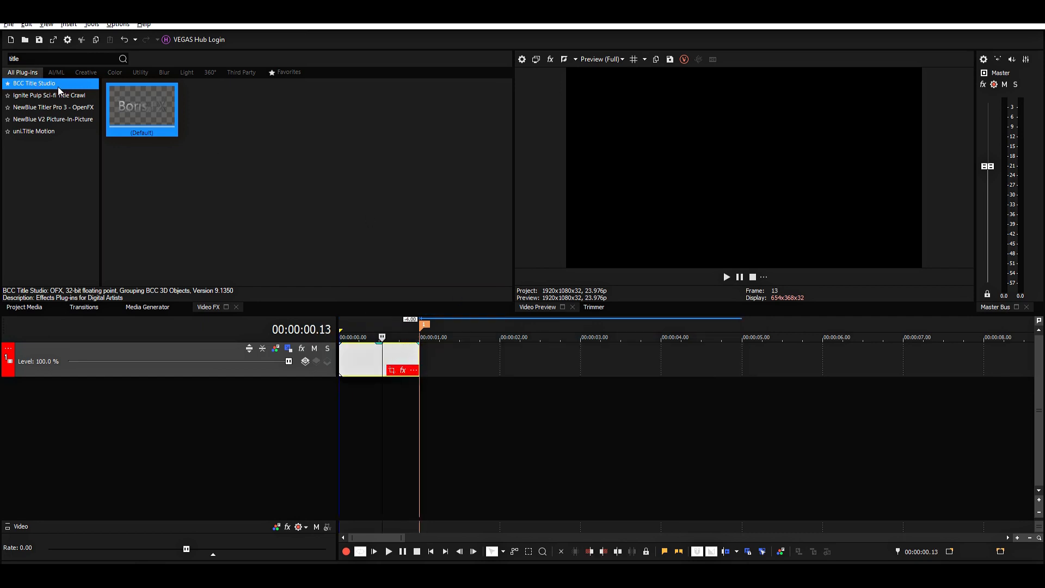
mouse_move(161, 99)
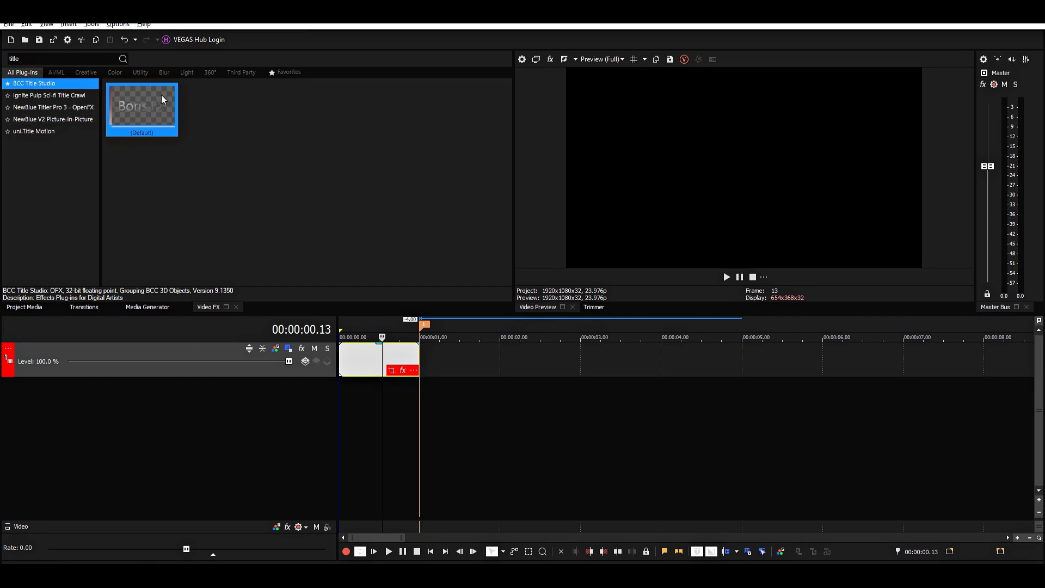
Step: Apply the BCC Title Studio default preset to the event and launch its editor window
double_click(142, 107)
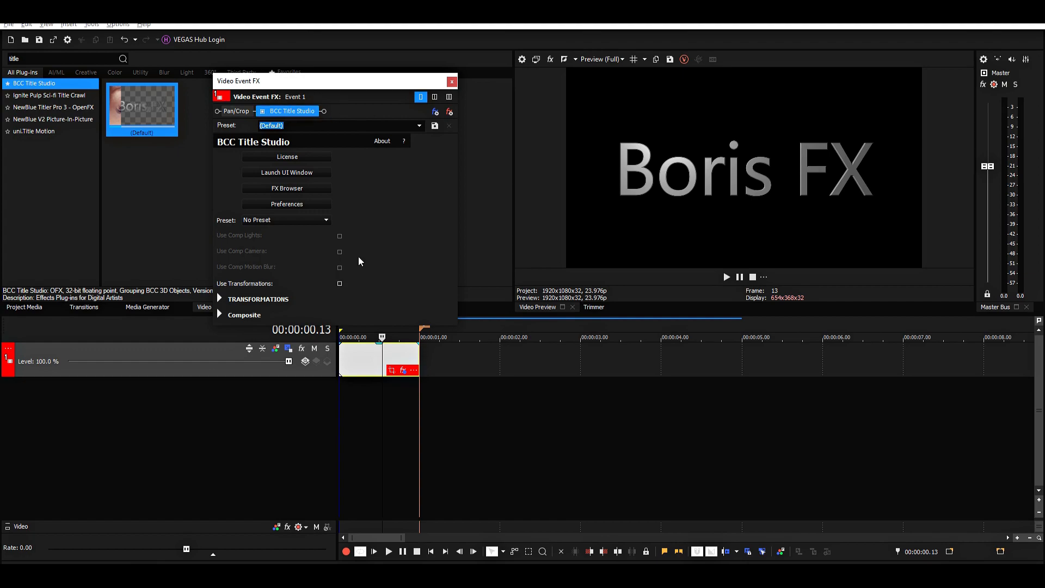
left_click(287, 172)
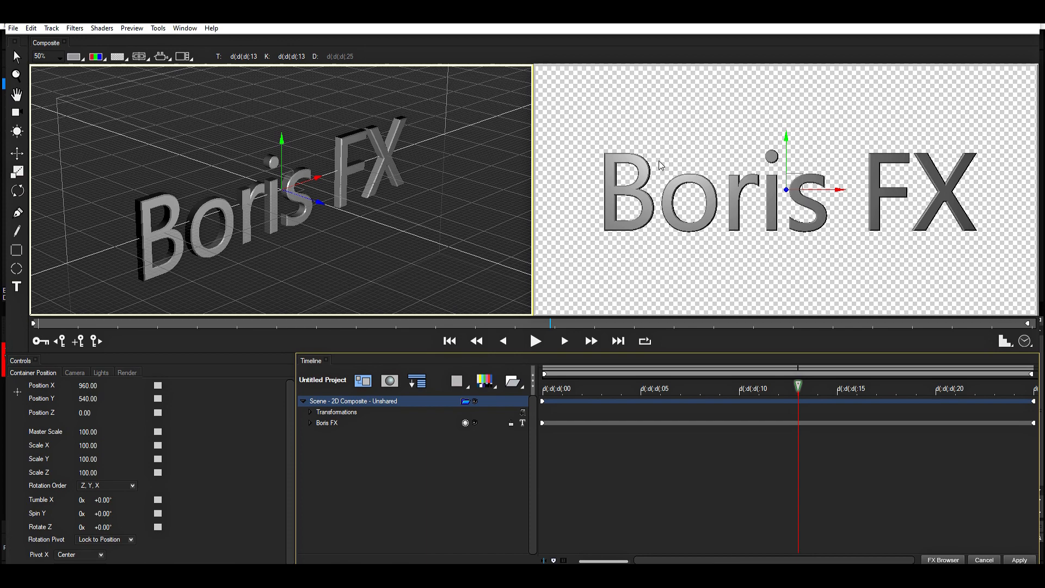
mouse_move(315, 99)
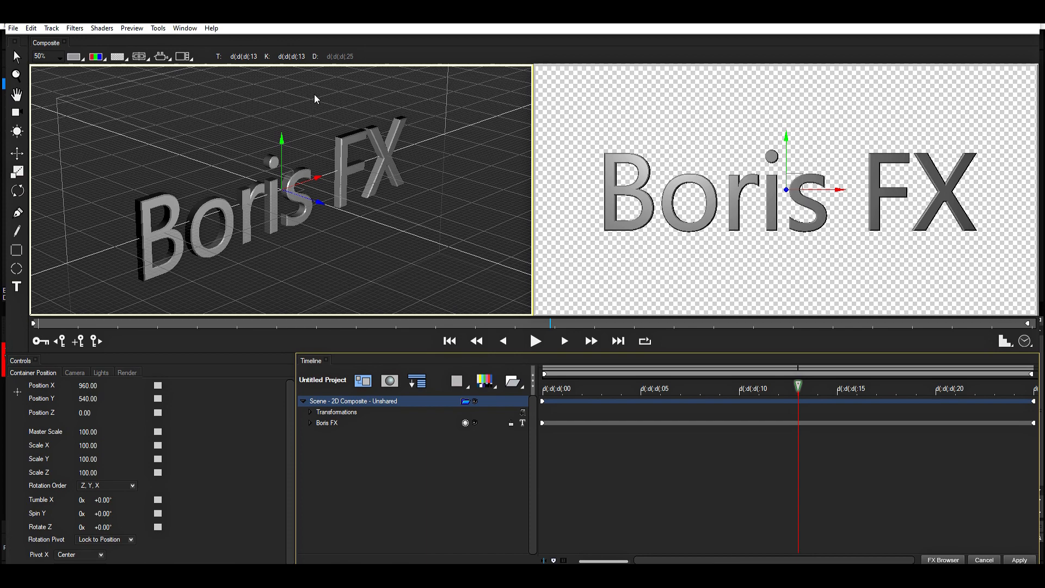
Step: Switch the Title Studio workspace to the Animation - Dual H layout
left_click(185, 27)
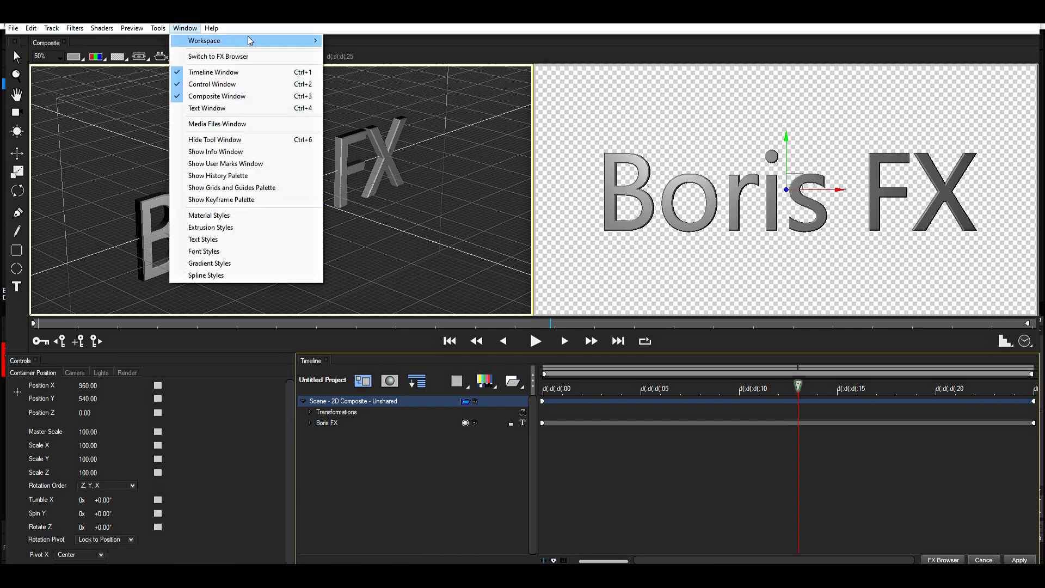
mouse_move(204, 41)
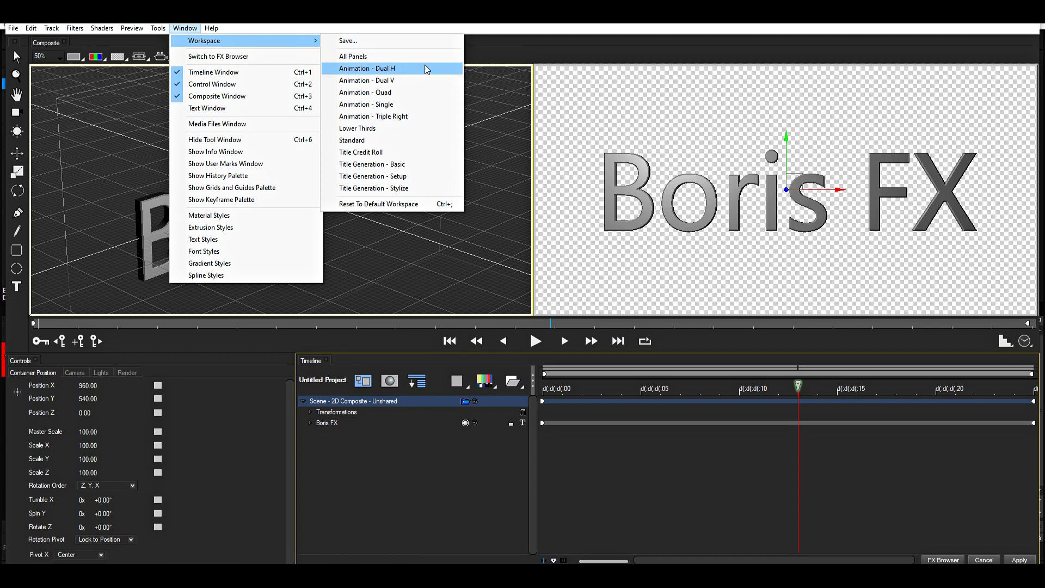
left_click(366, 68)
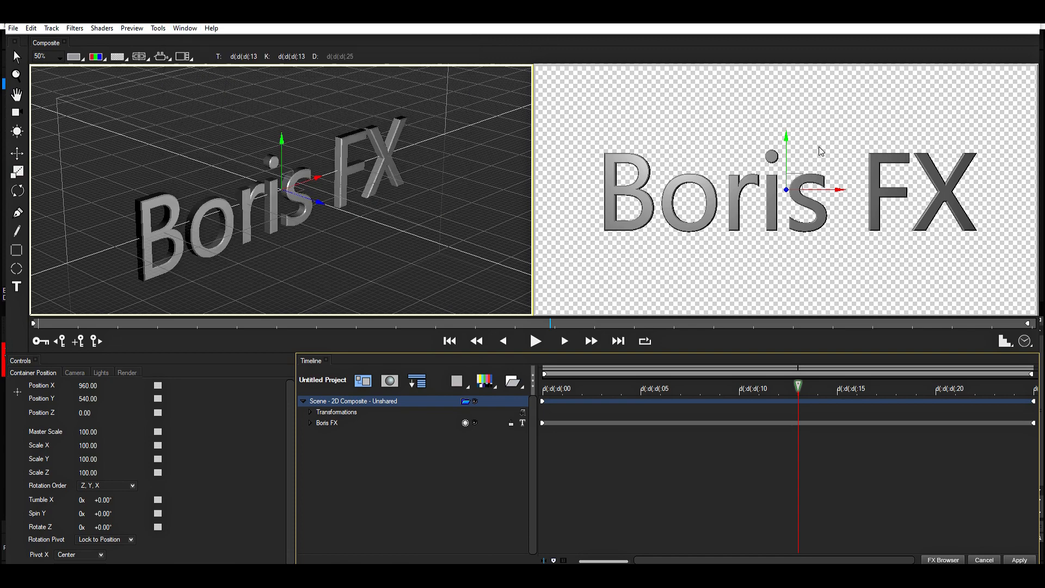
mouse_move(677, 142)
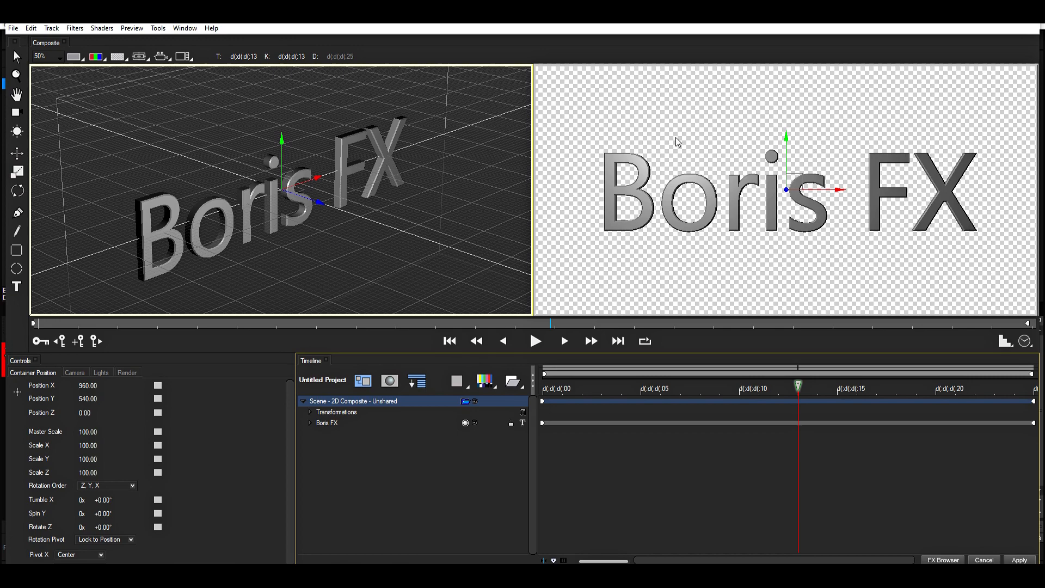
mouse_move(485, 387)
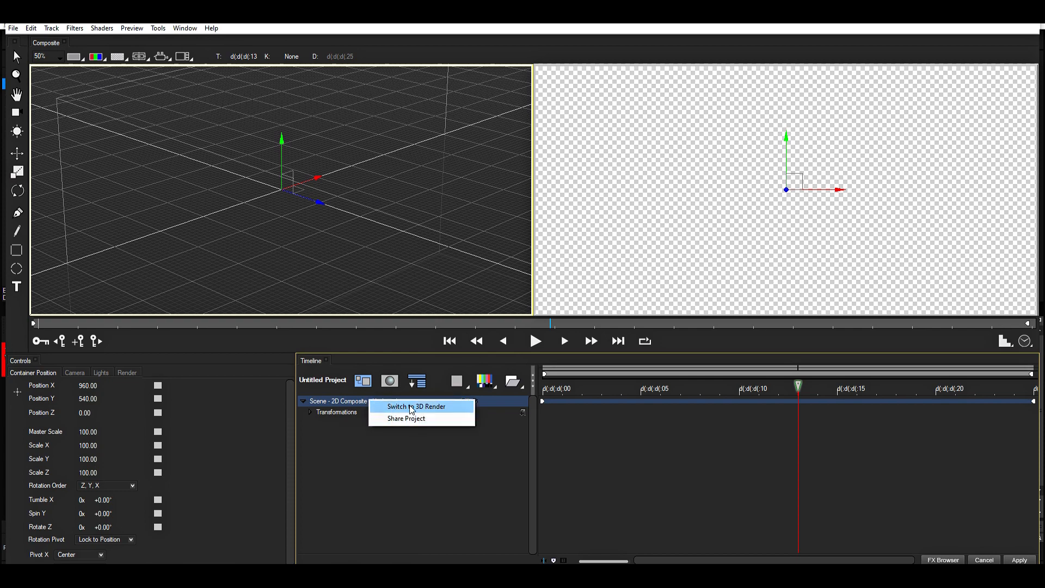
Step: Switch the empty scene to 3D Render and show the render scene's settings
left_click(415, 406)
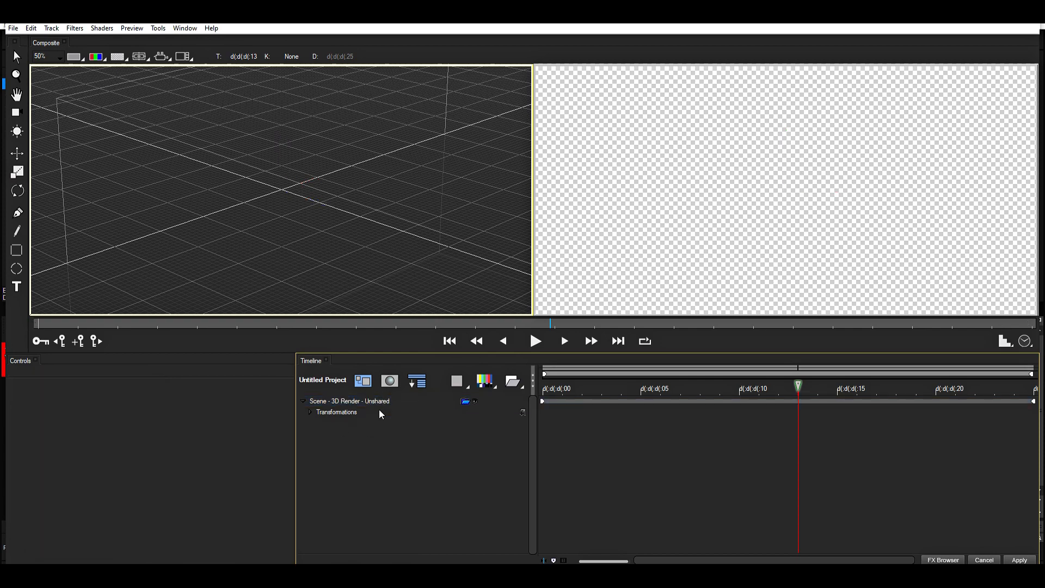
left_click(349, 401)
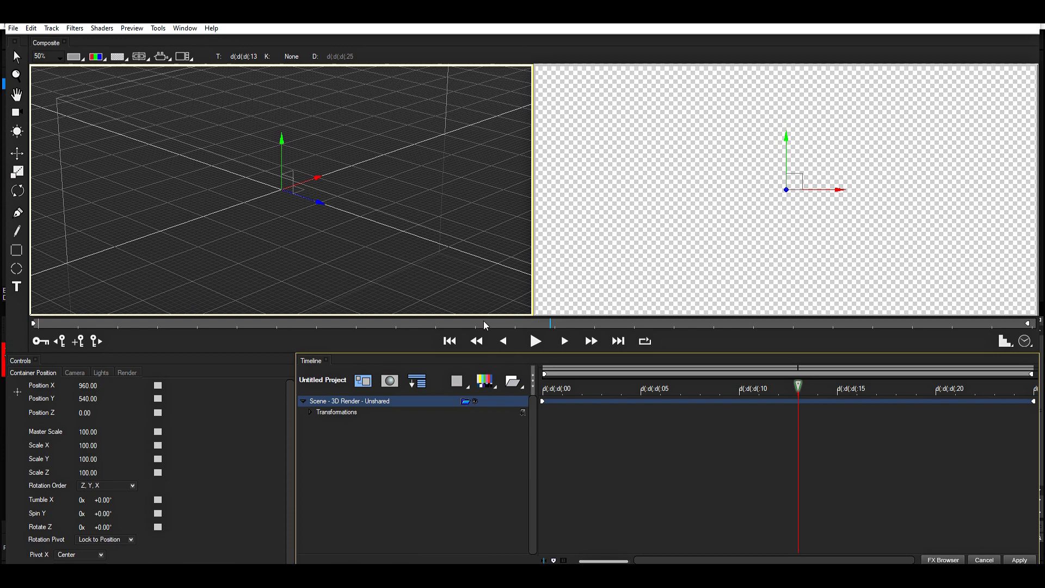
mouse_move(265, 193)
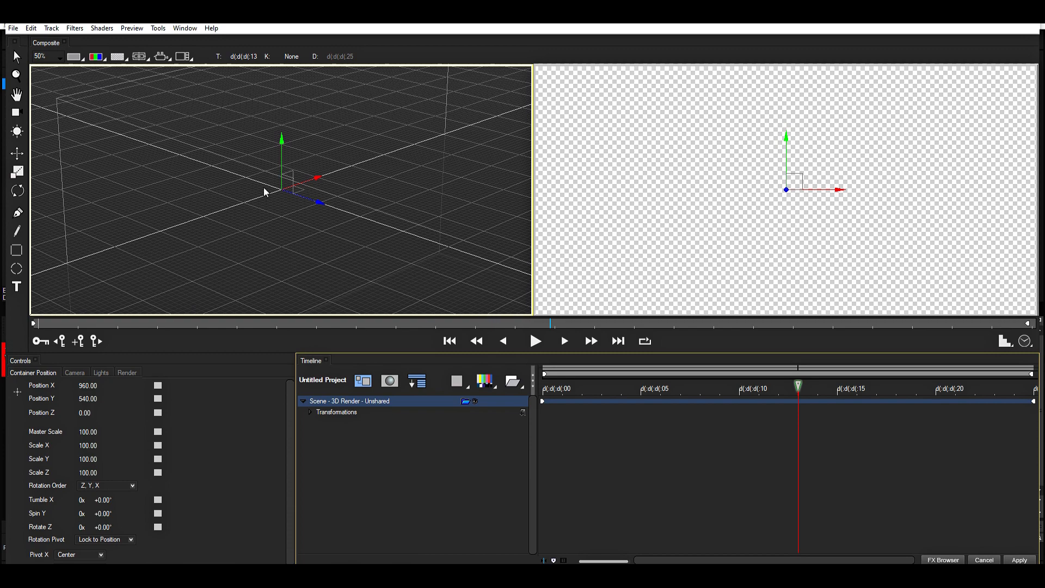
mouse_move(607, 346)
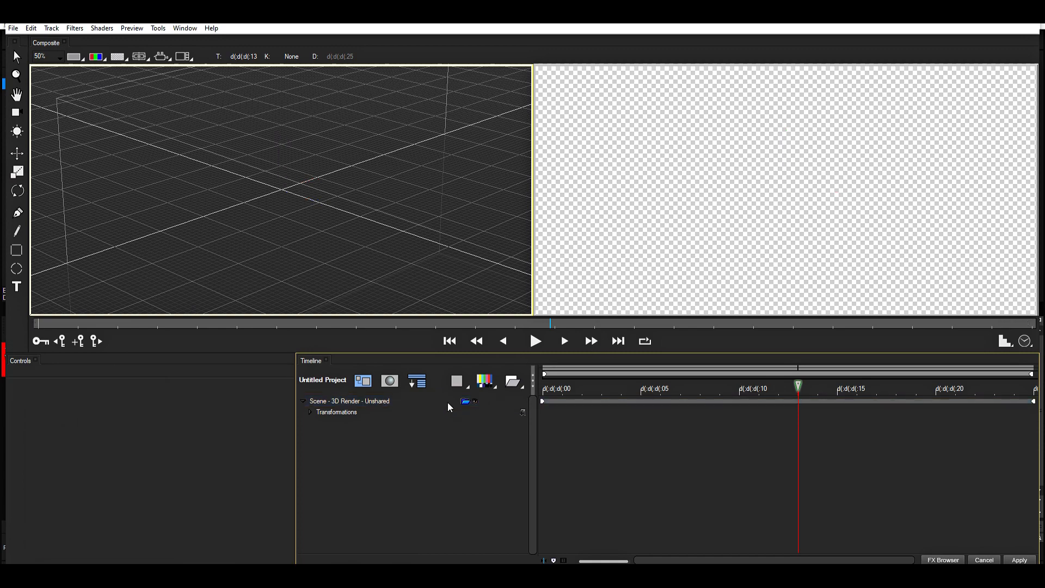
Step: Add the sword .obj as a 3D Model File under the scene's Transformations
left_click(337, 412)
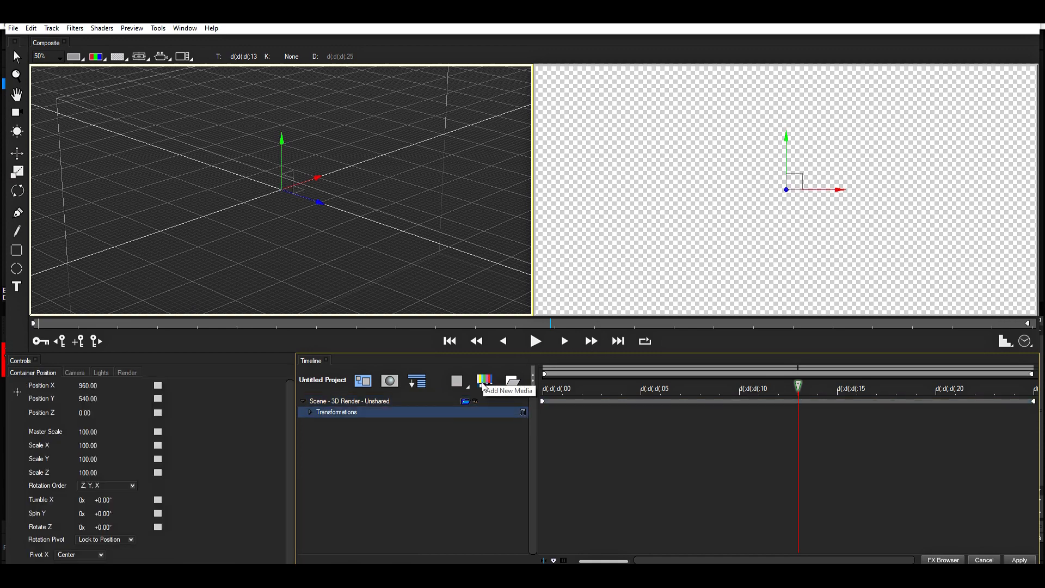
left_click(484, 380)
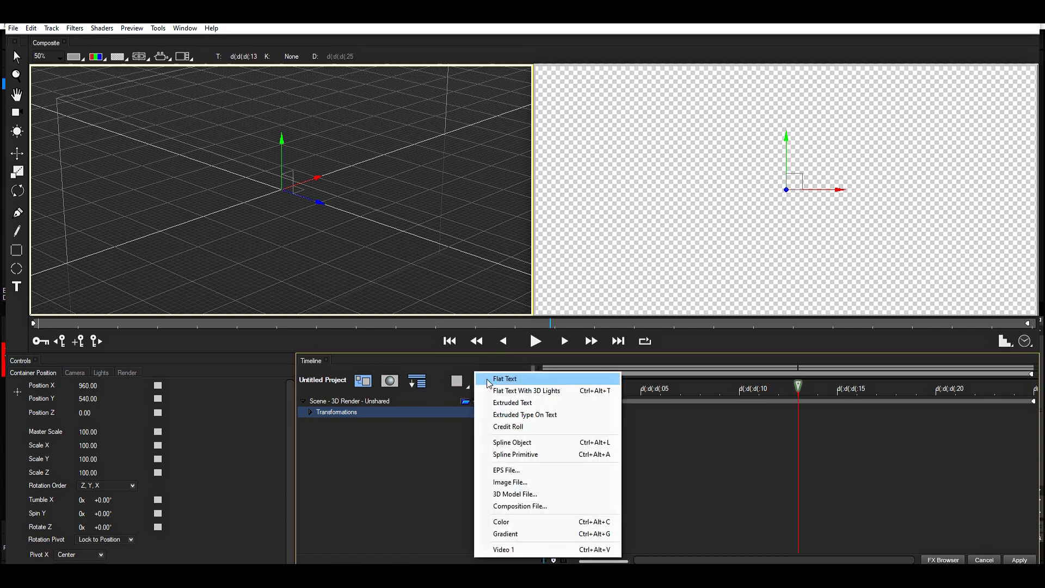
left_click(515, 494)
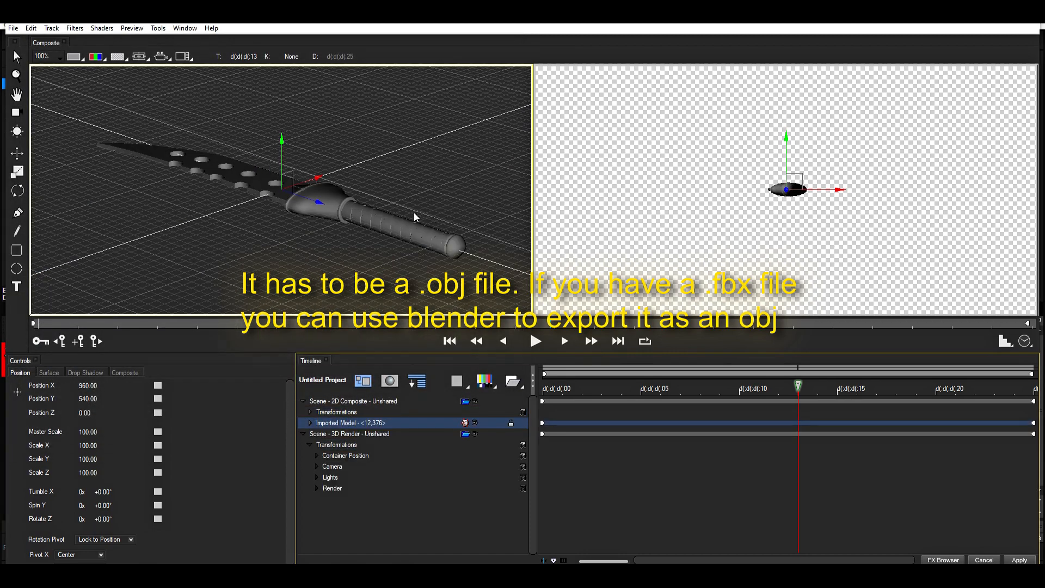
mouse_move(627, 379)
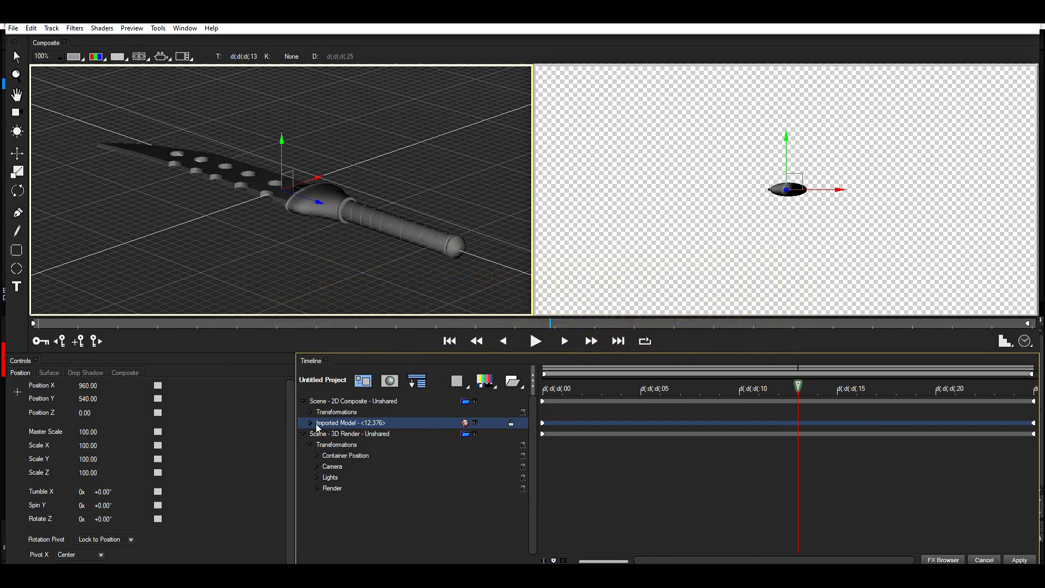
Step: Expand Imported Model and Melodias - color to show DM_Melodias material attributes
left_click(310, 422)
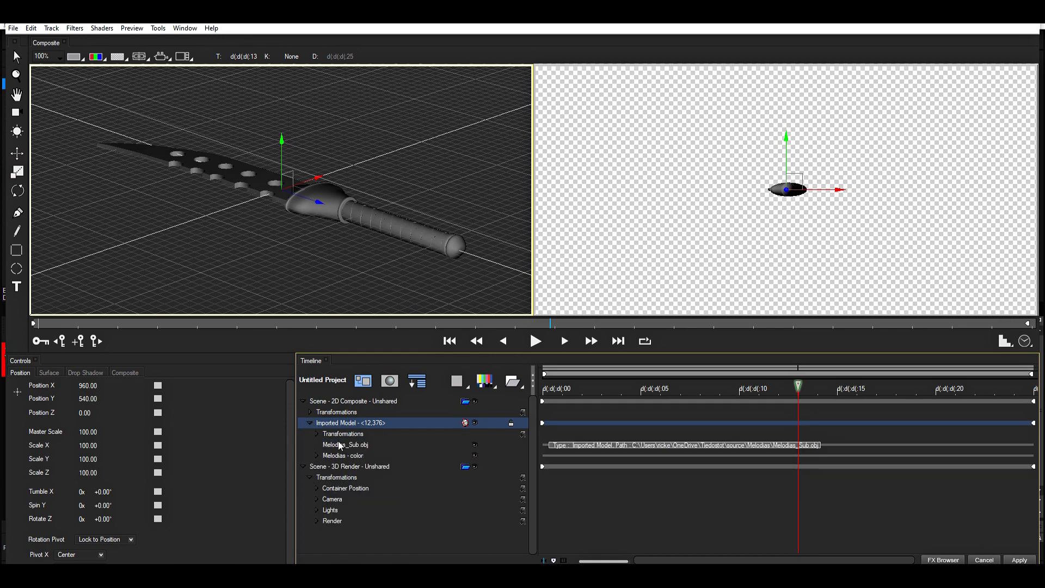
left_click(342, 455)
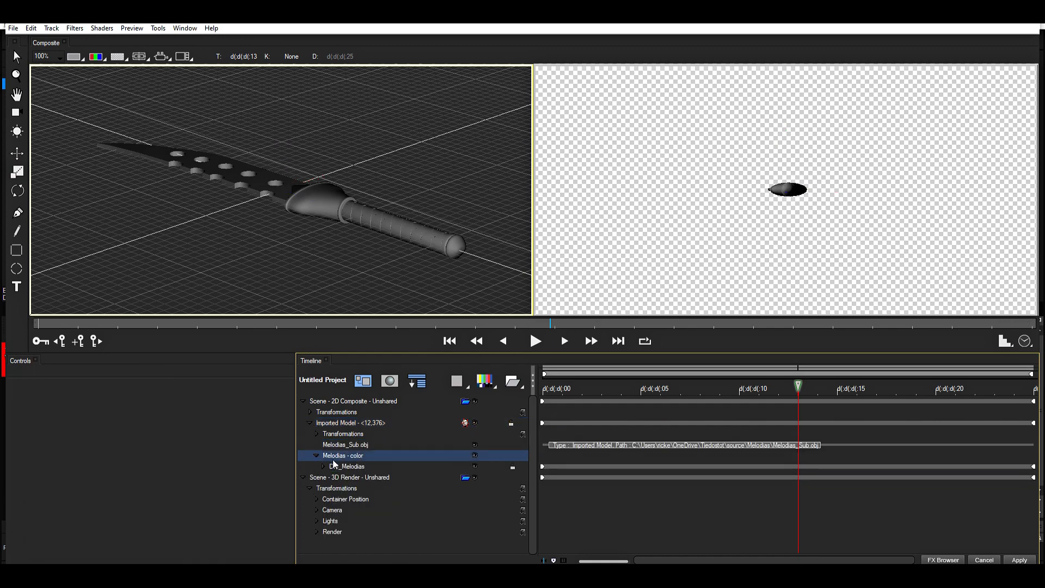
left_click(348, 466)
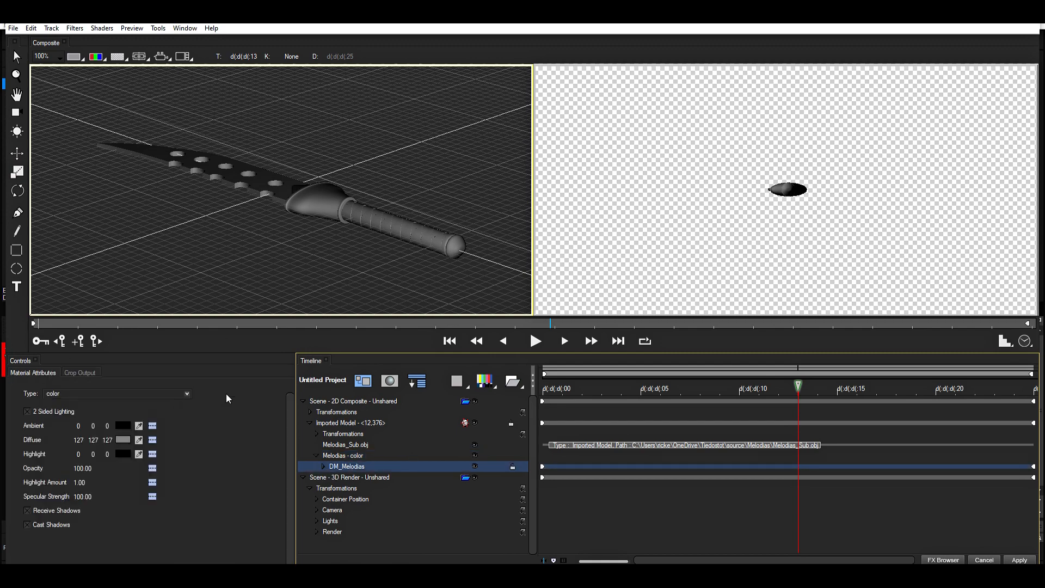
mouse_move(365, 472)
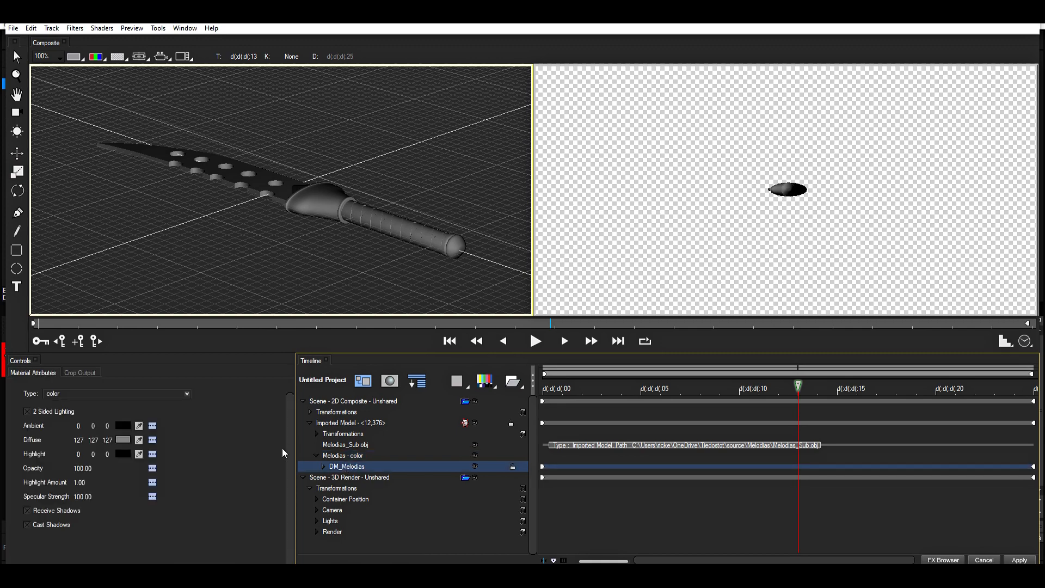
mouse_move(79, 392)
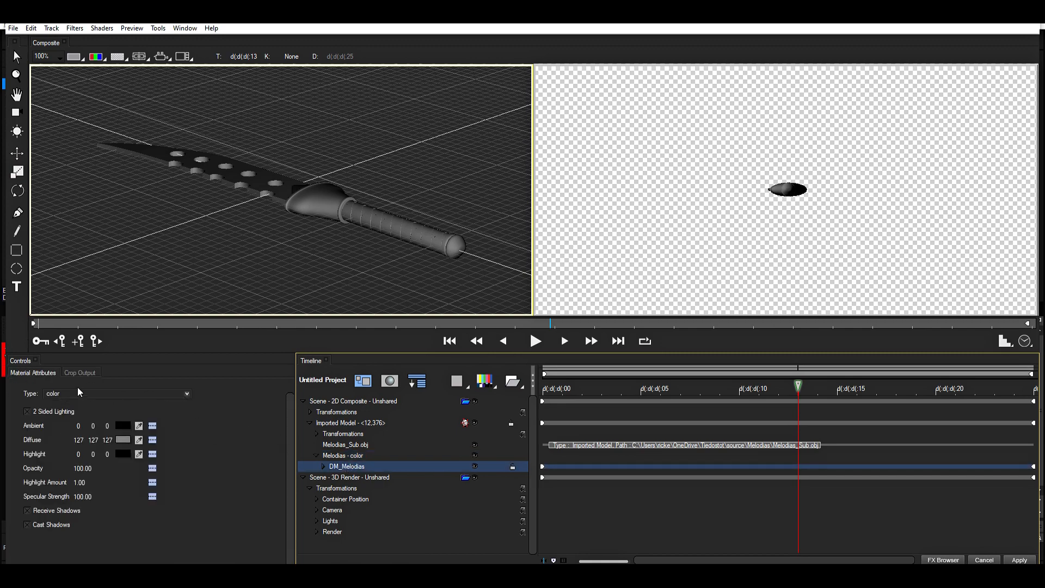
mouse_move(68, 392)
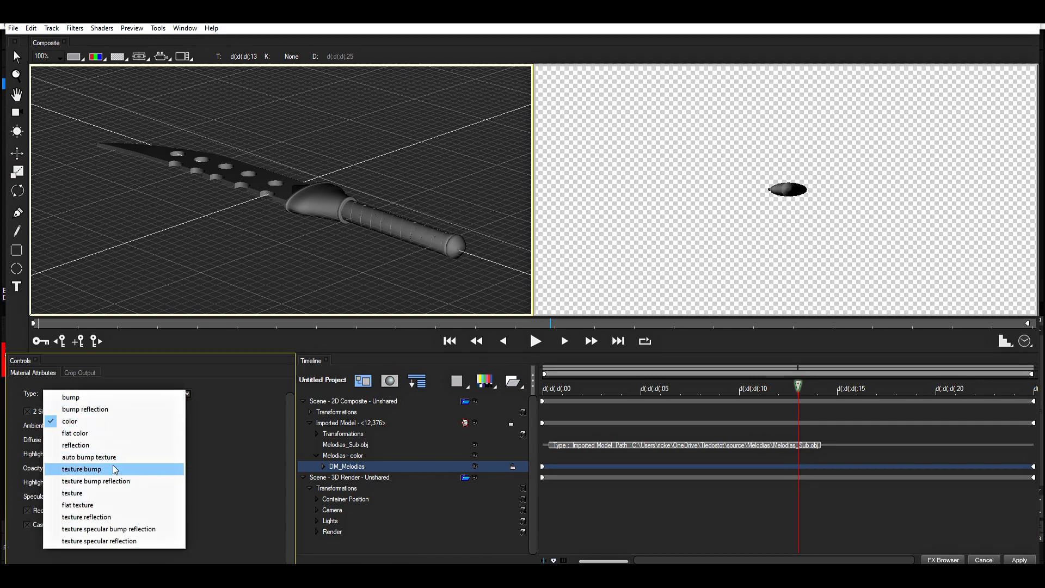
mouse_move(92, 494)
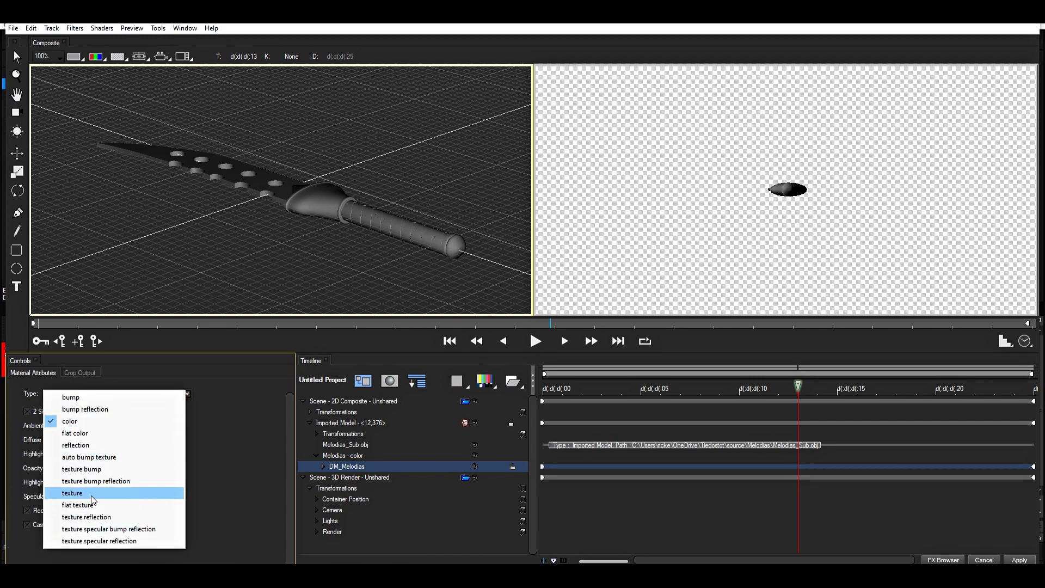
mouse_move(131, 494)
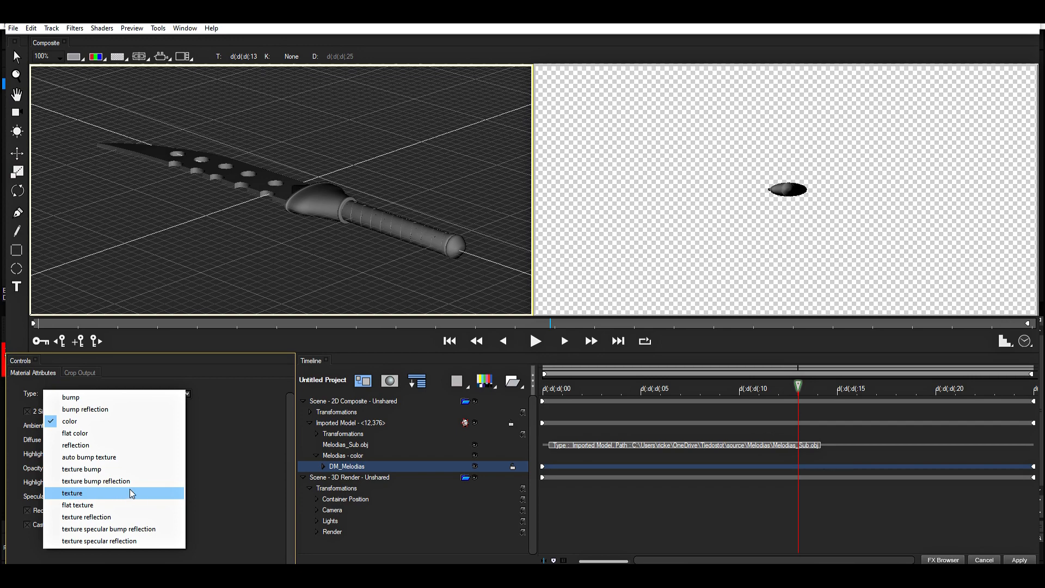
mouse_move(87, 517)
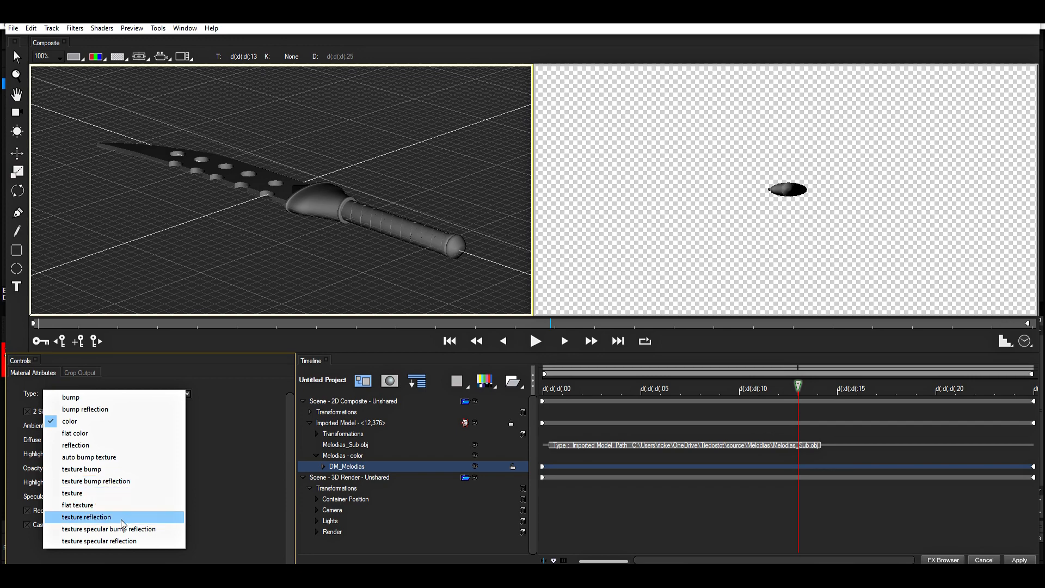
mouse_move(134, 523)
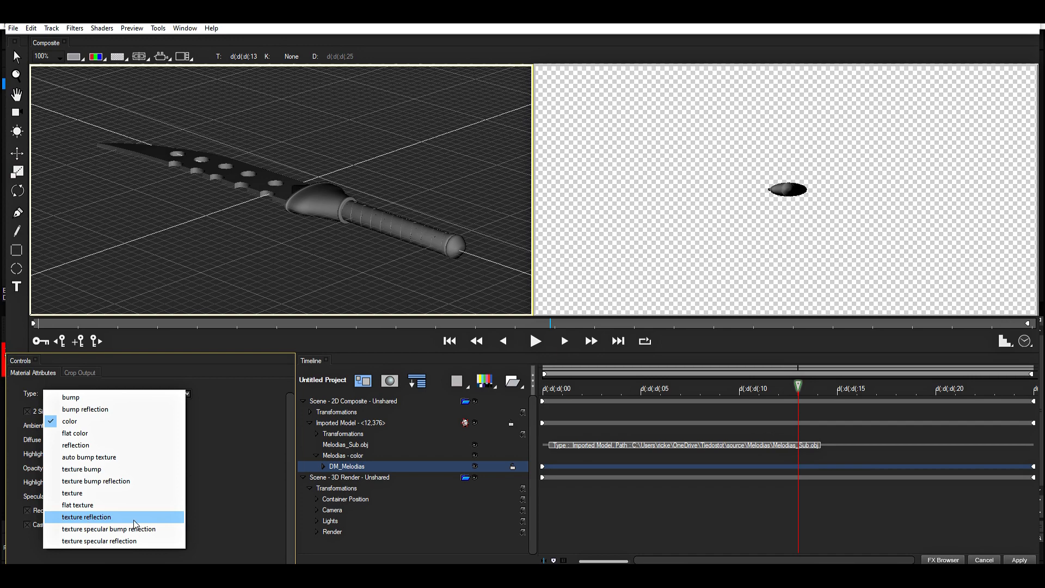
mouse_move(77, 504)
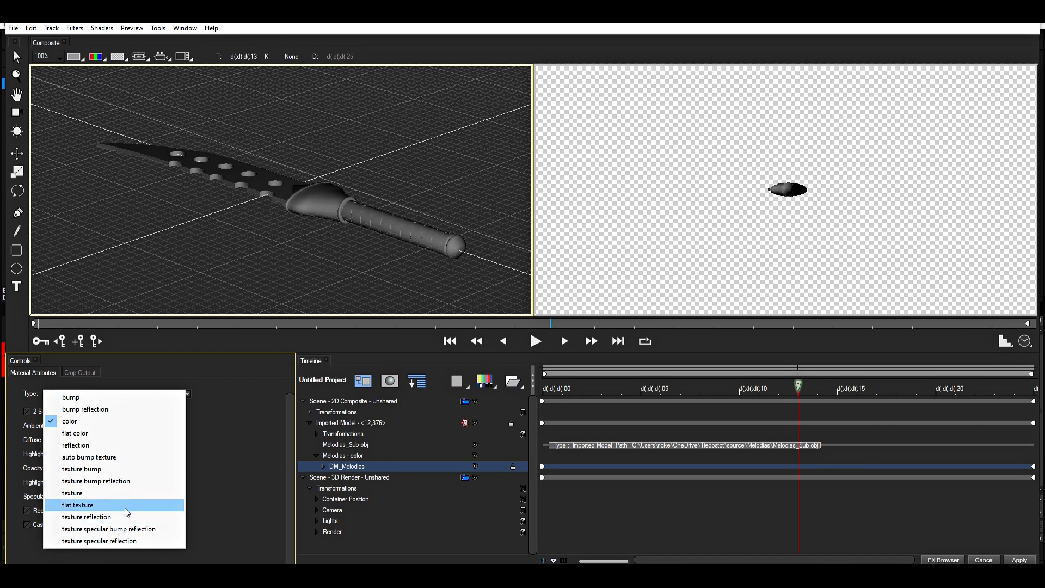
Step: Set the DM_Melodias material Type to flat texture
left_click(86, 517)
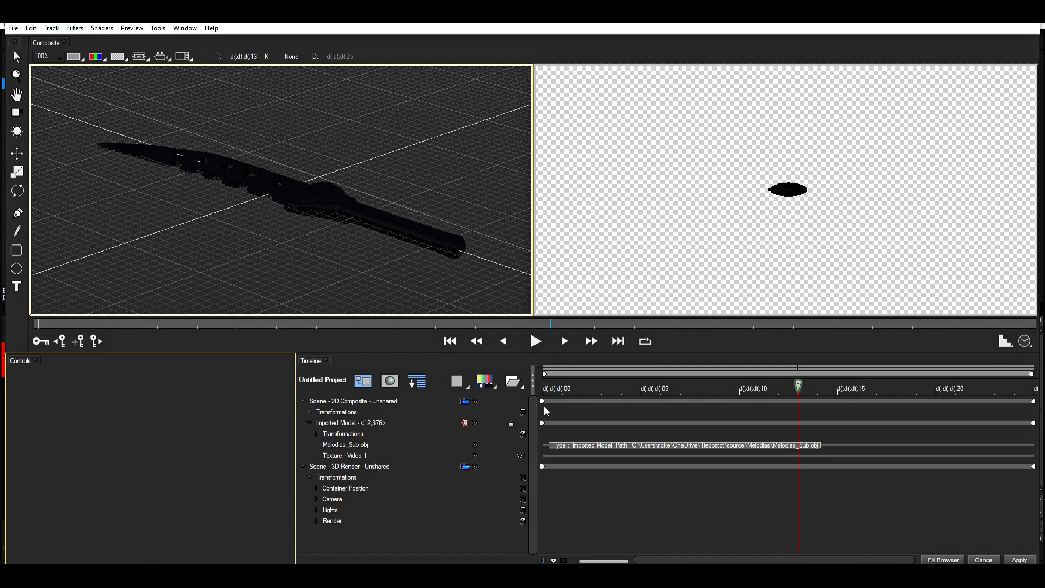
mouse_move(522, 469)
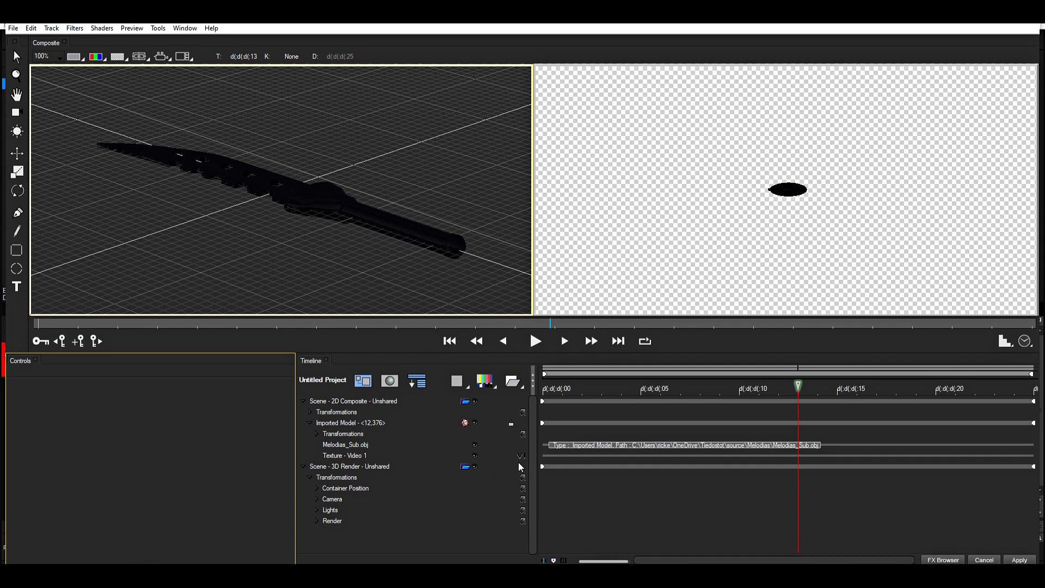
mouse_move(523, 458)
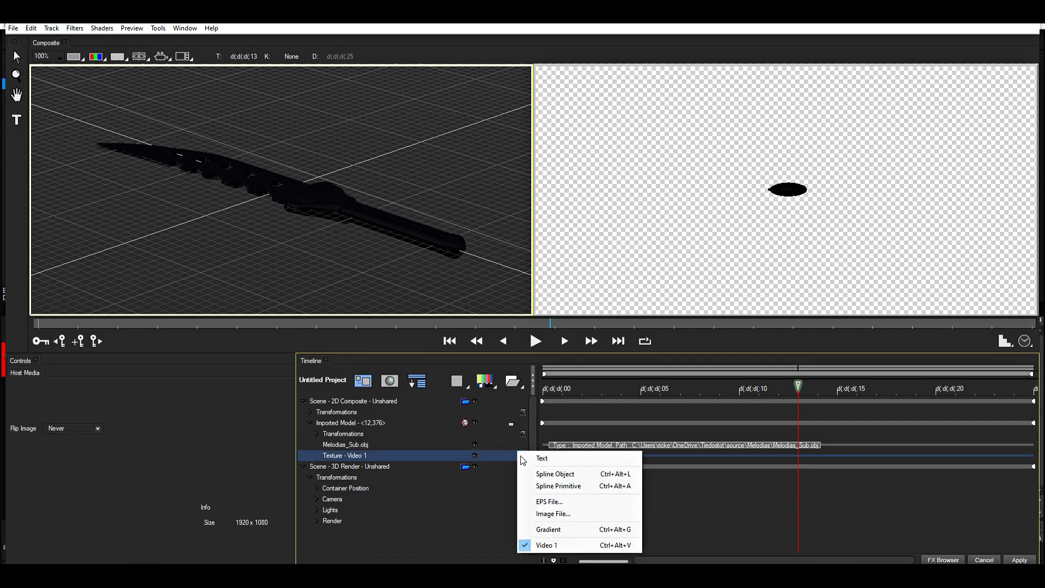
Step: Load DM_Melodias_albedo.jpg from the tex folder as the texture image
left_click(553, 514)
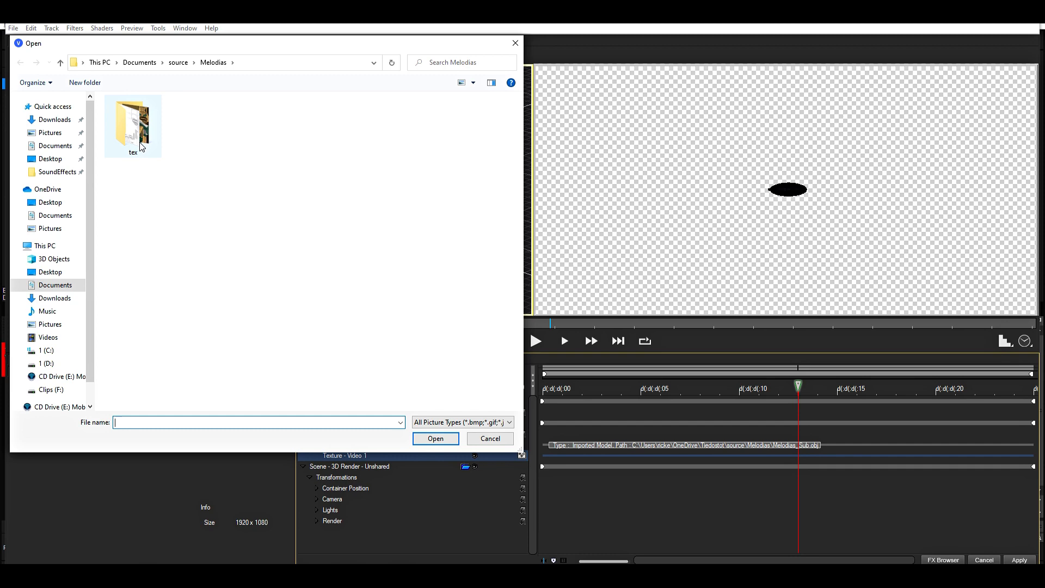
double_click(132, 123)
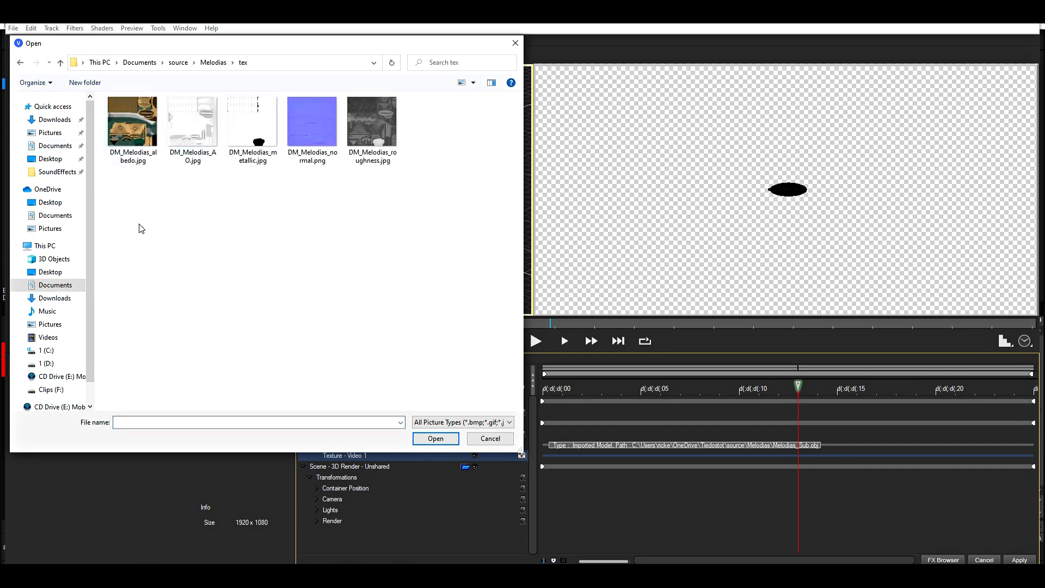
left_click(132, 122)
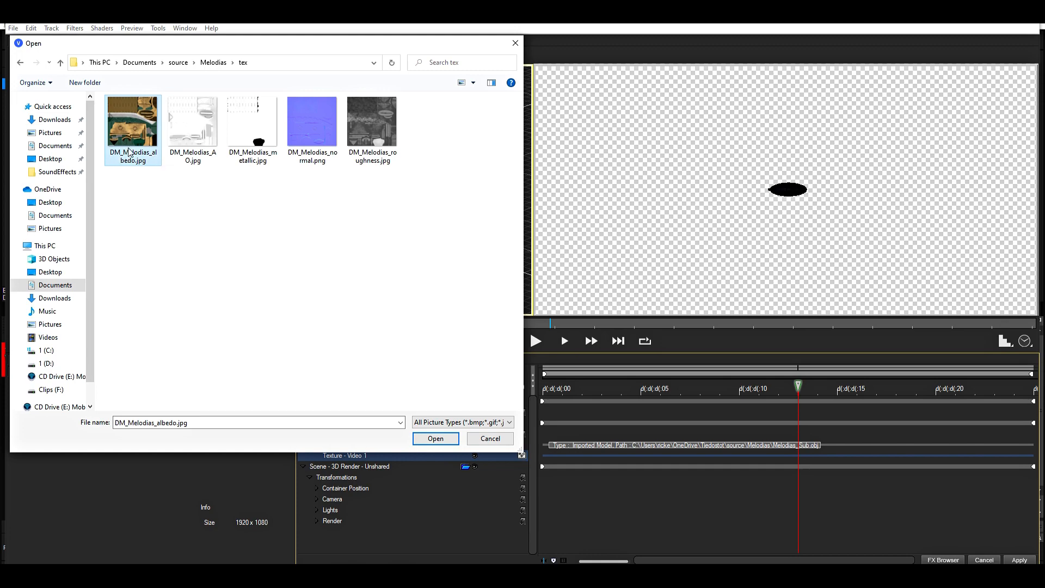
left_click(435, 439)
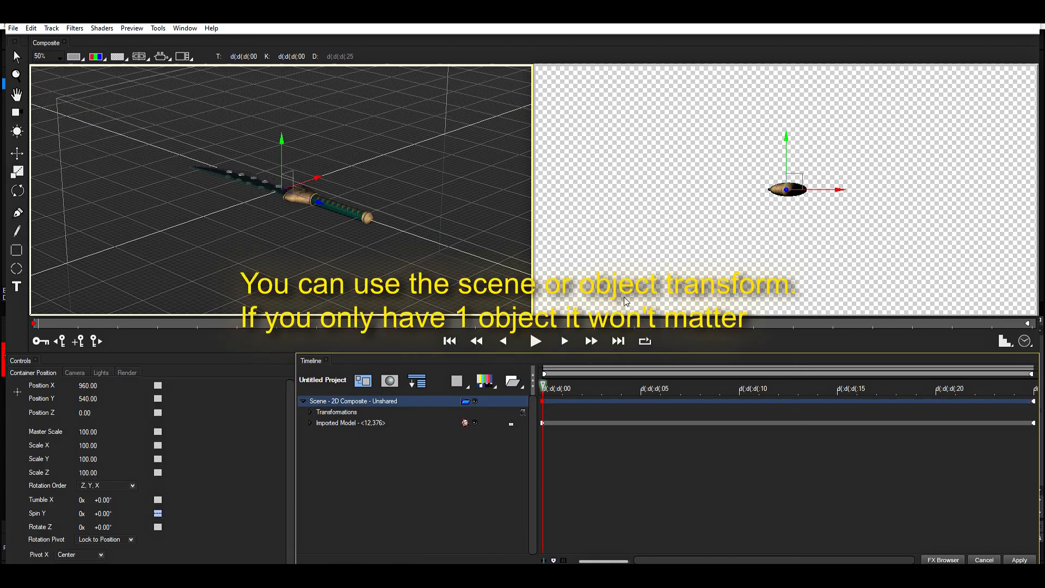
mouse_move(765, 225)
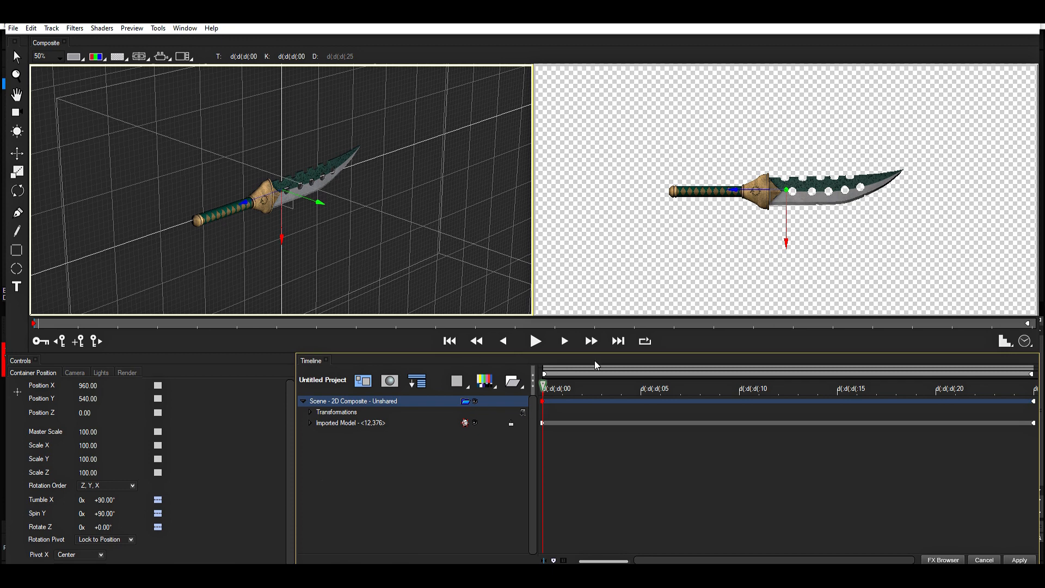
mouse_move(147, 513)
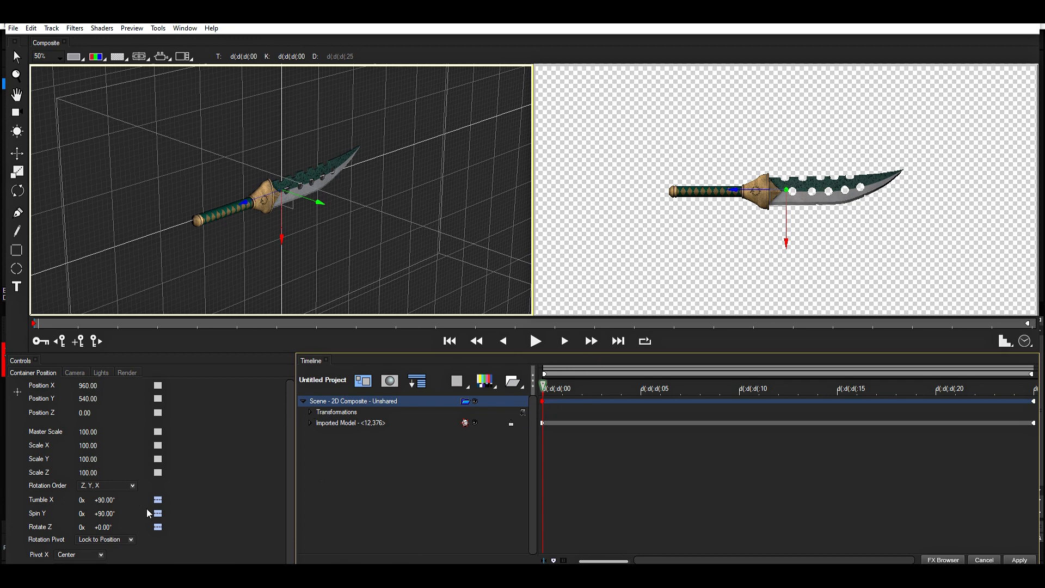
Step: Keyframe Rotate Z with Ease In/Out, reaching -45° at the last frame
left_click(157, 528)
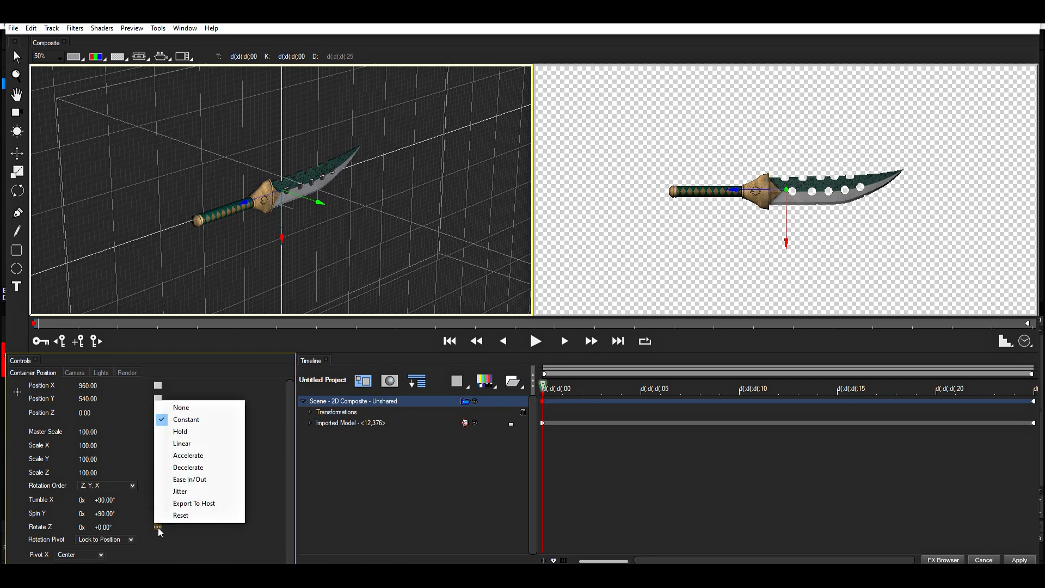
left_click(158, 528)
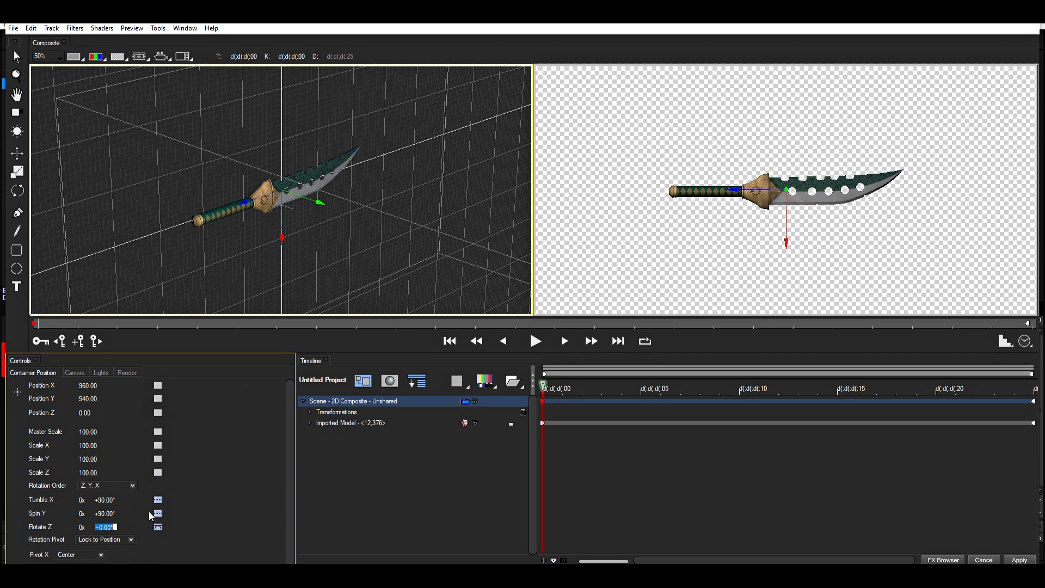
mouse_move(111, 539)
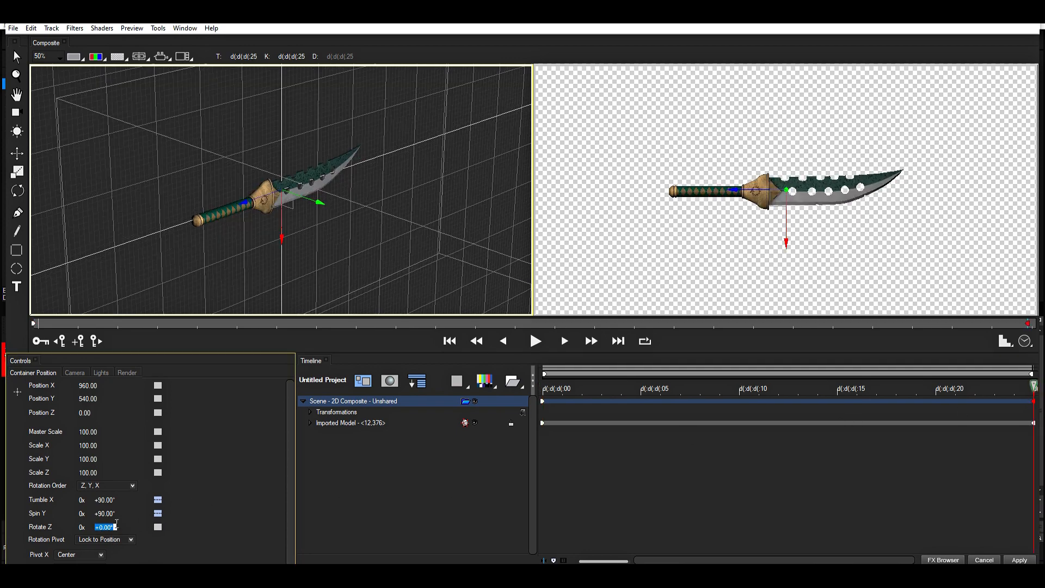
type("45")
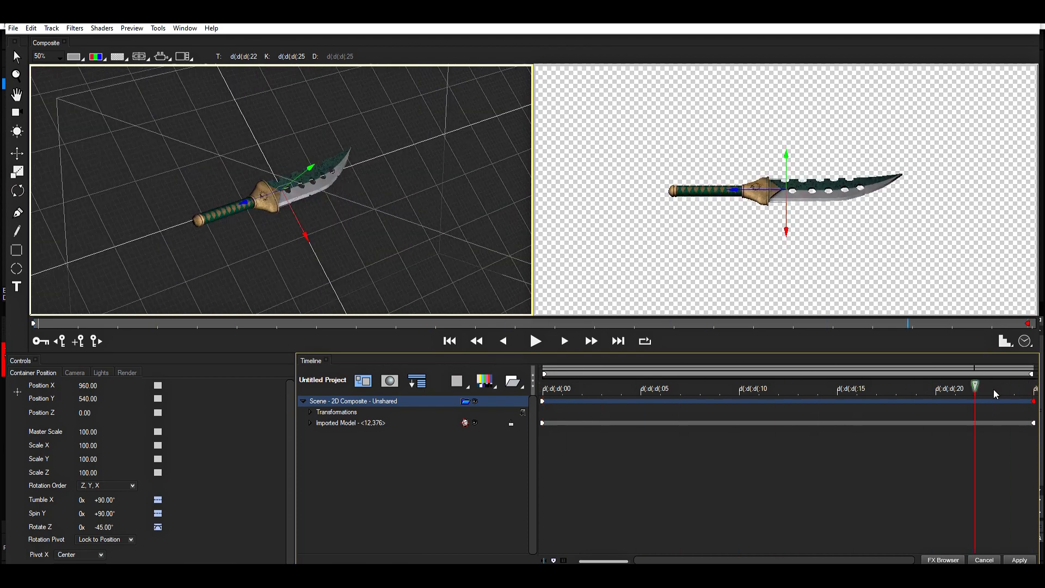
left_click(543, 389)
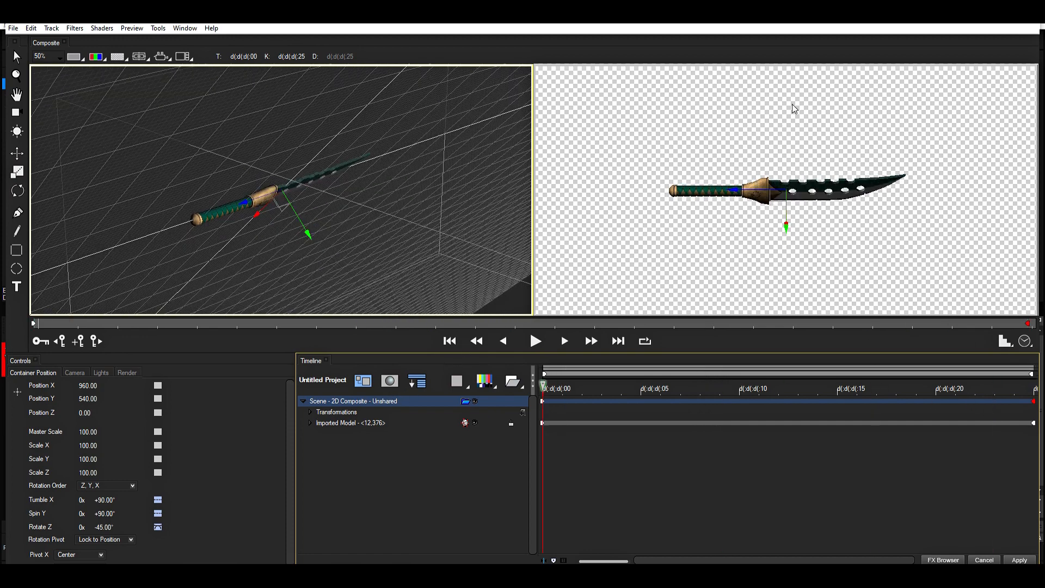
mouse_move(766, 236)
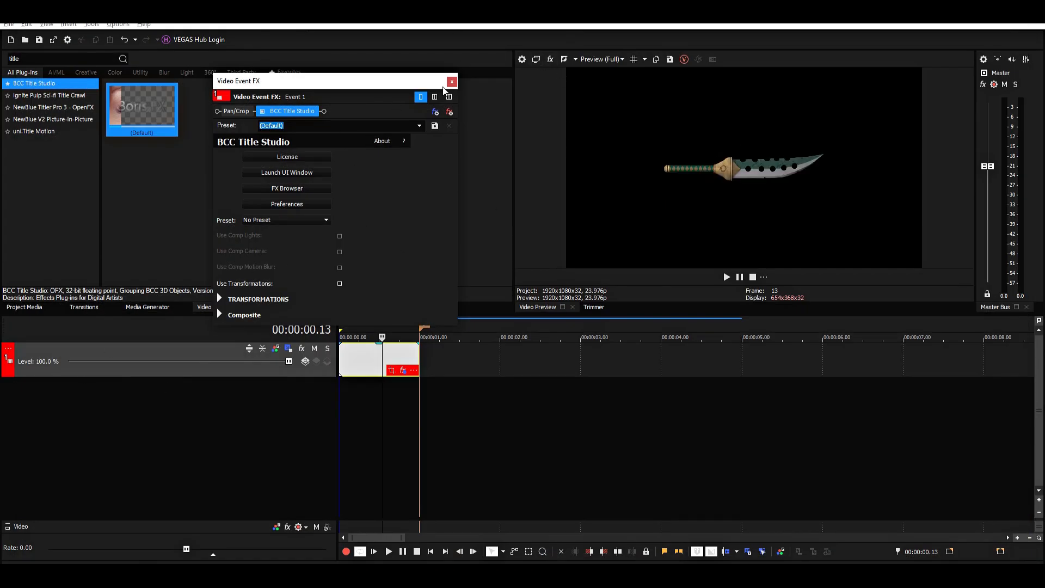
Step: Close the Video Event FX window and add a video track above the clip
left_click_drag(237, 80, 371, 76)
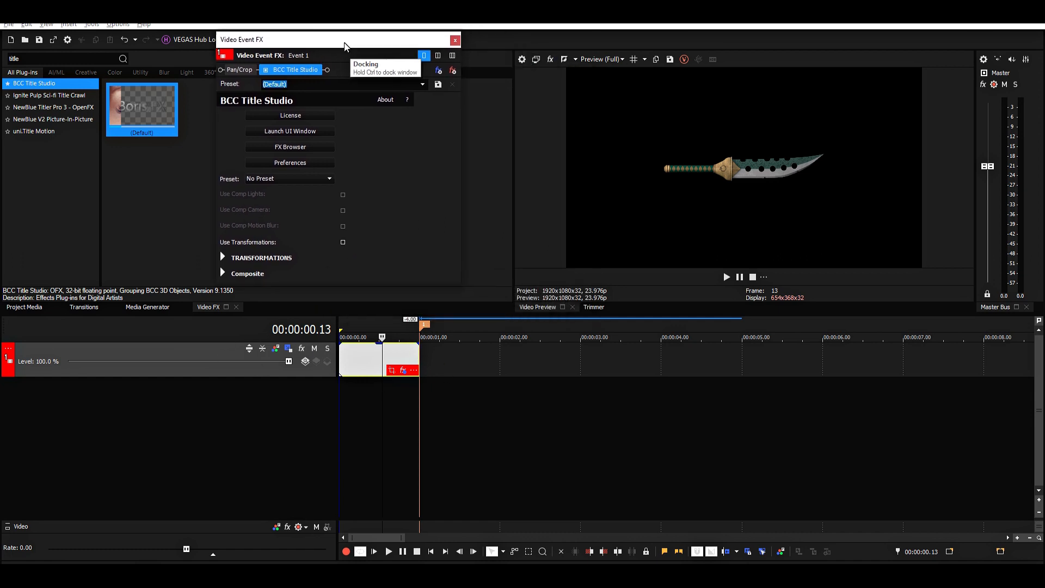
left_click(455, 39)
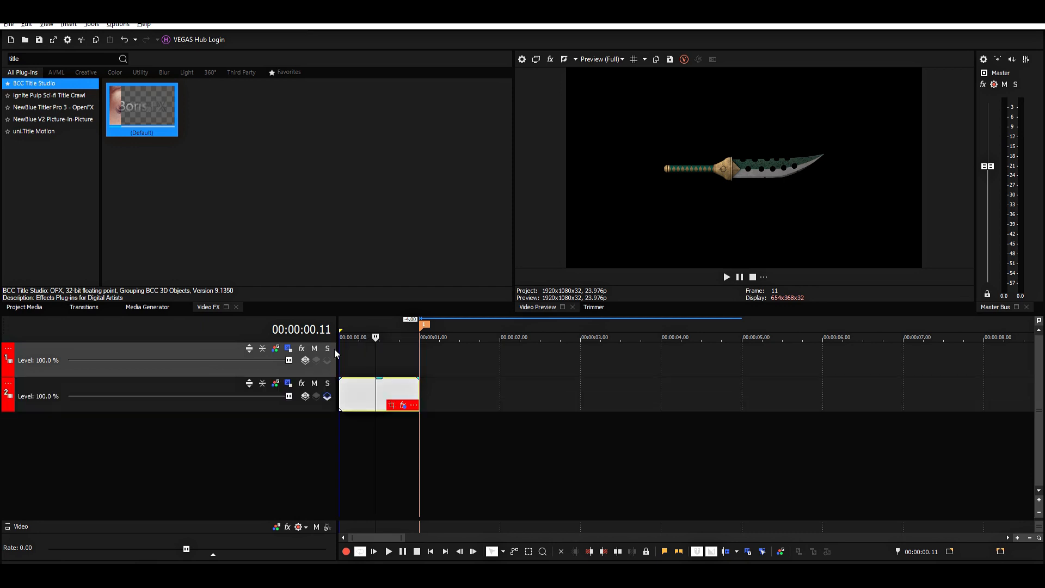
left_click(15, 397)
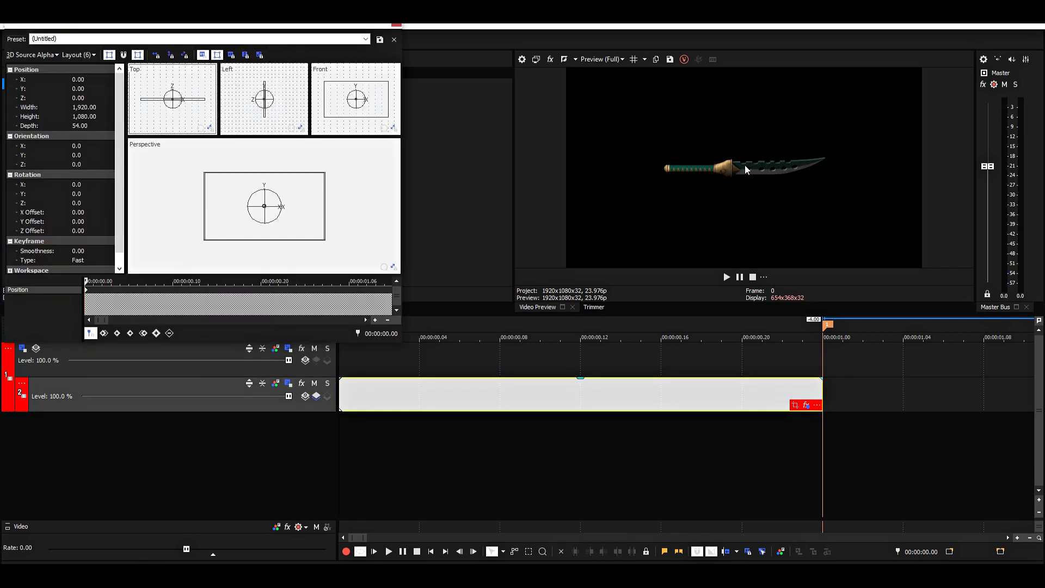
mouse_move(728, 184)
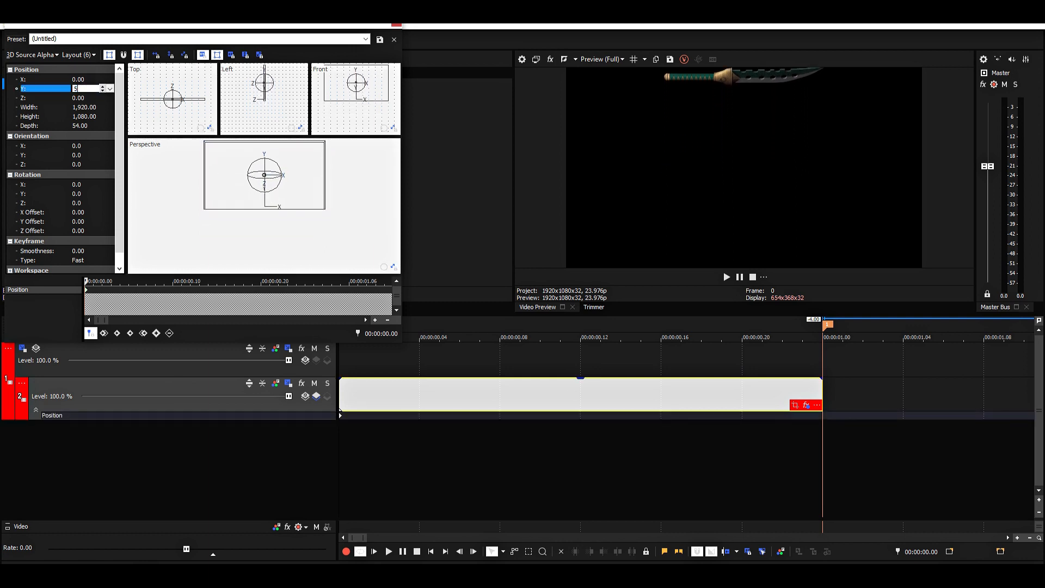
Step: Set the sword track's 3D track motion Position Y to 540.00
type("540.00")
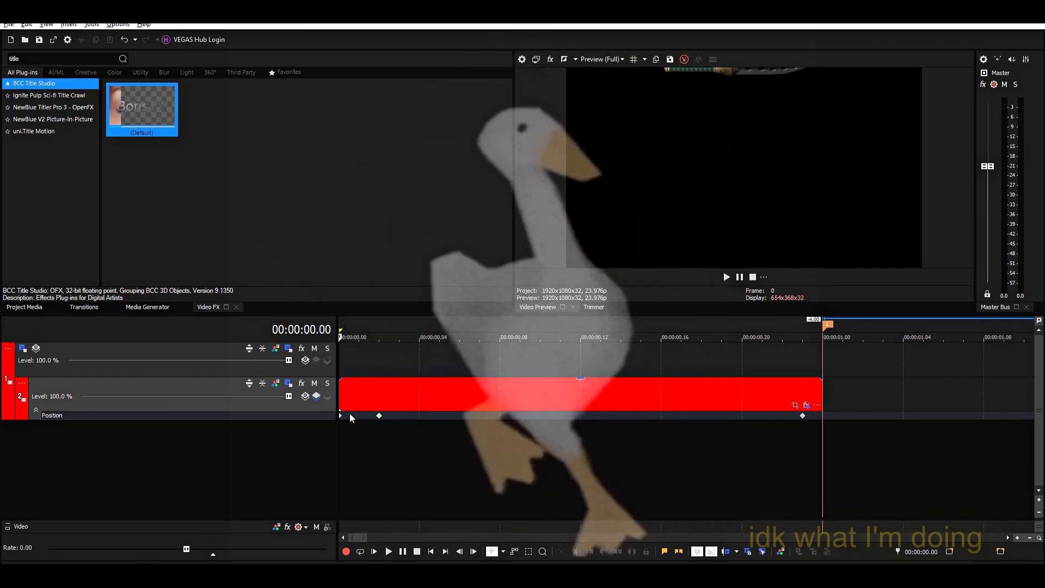
double_click(142, 109)
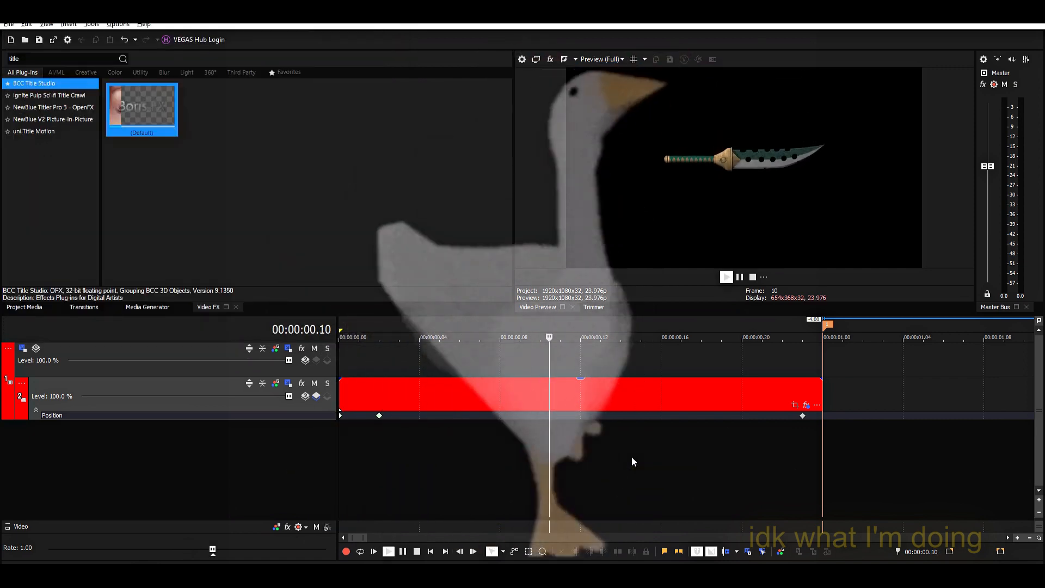
right_click(379, 415)
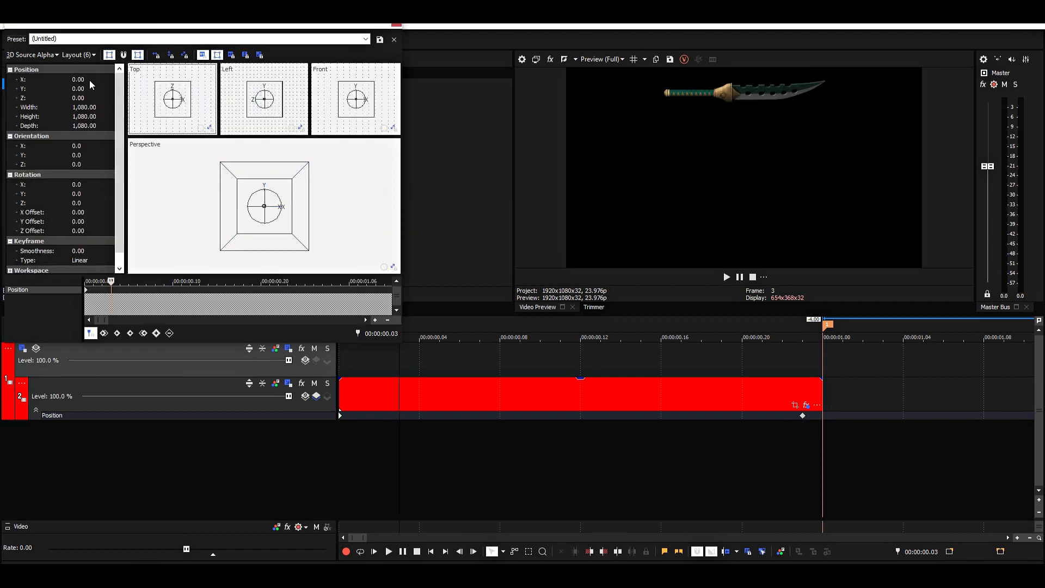
Step: Set the sword track's Position Z to -700.00 for a large close-up
left_click(47, 98)
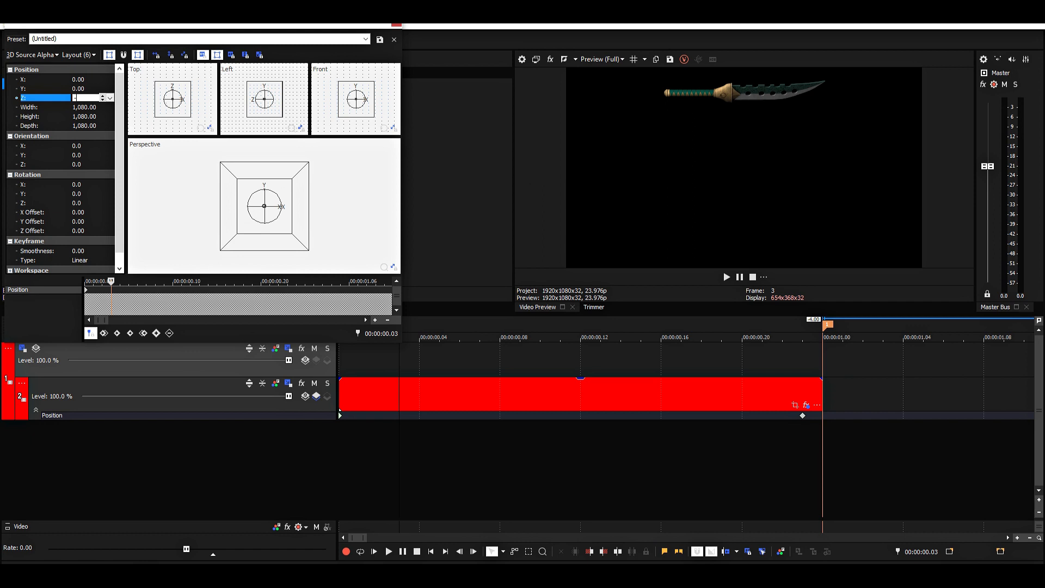
type("-700.00")
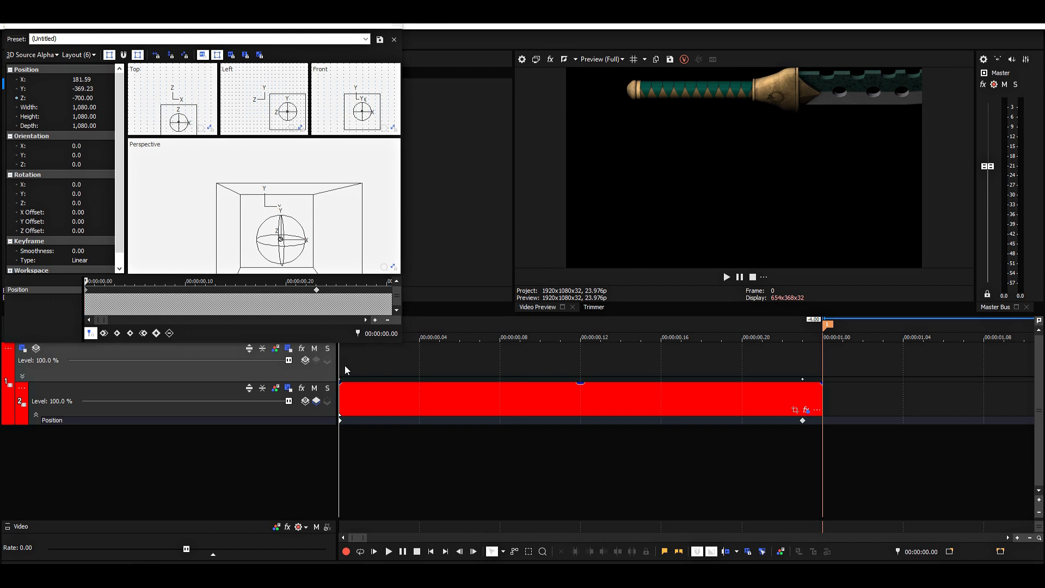
mouse_move(512, 243)
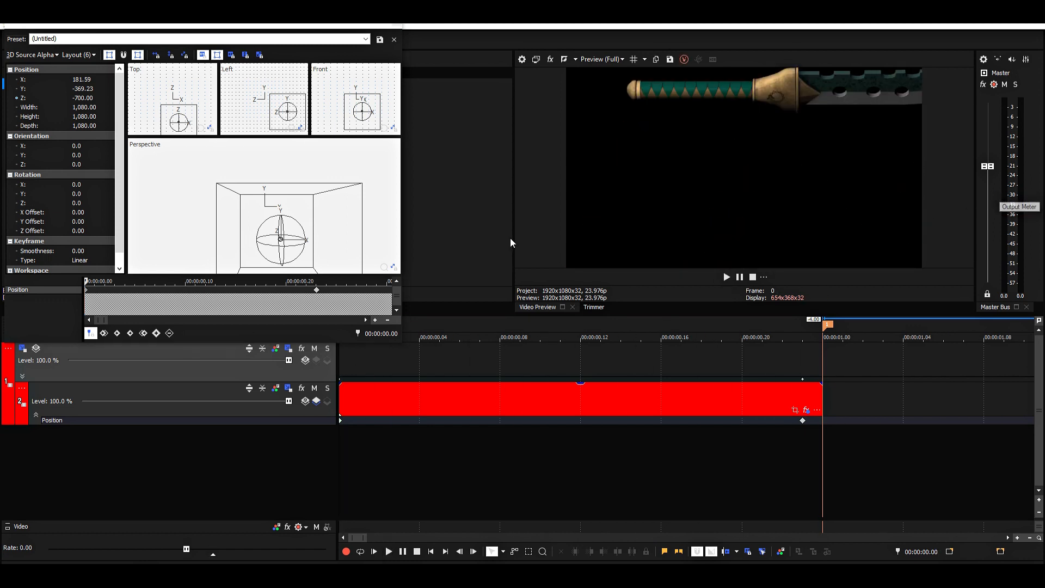